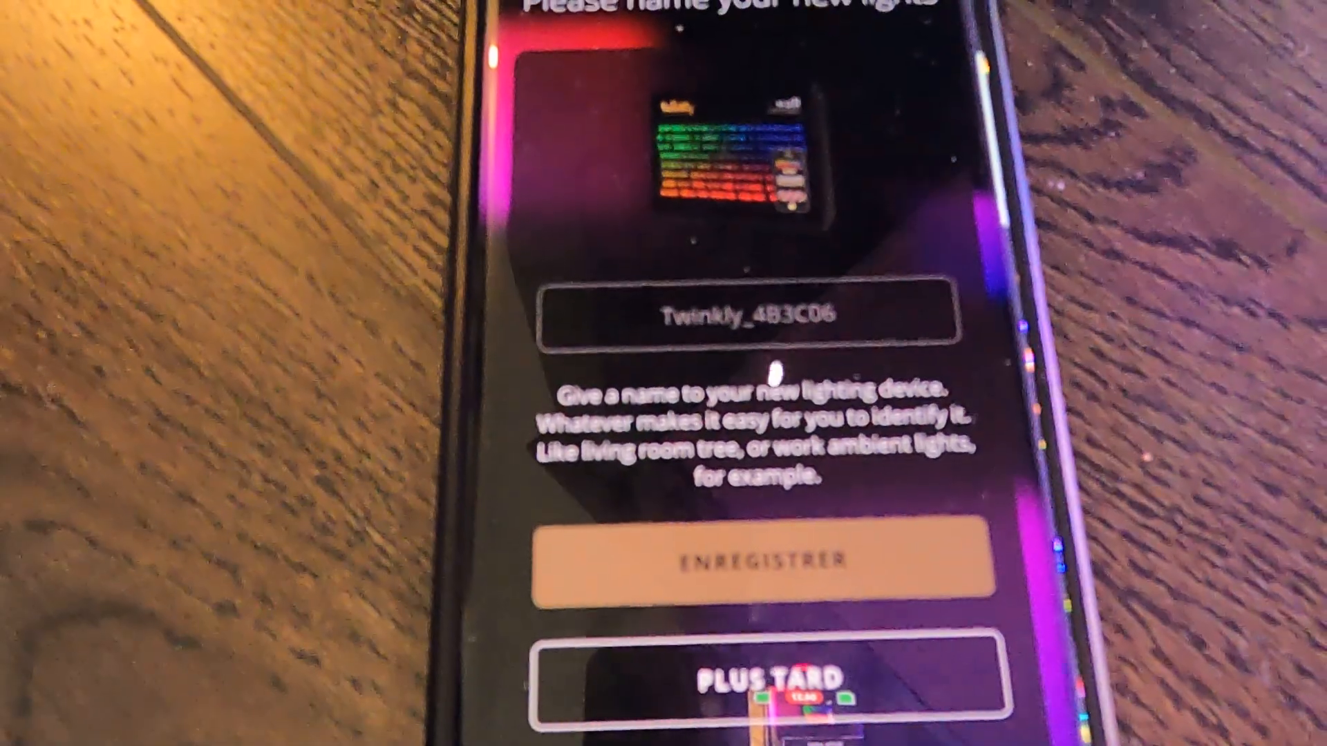
# - Accept the default name Twinkly_4B3C06 and continue to the light-mapping introduction
pyautogui.click(760, 561)
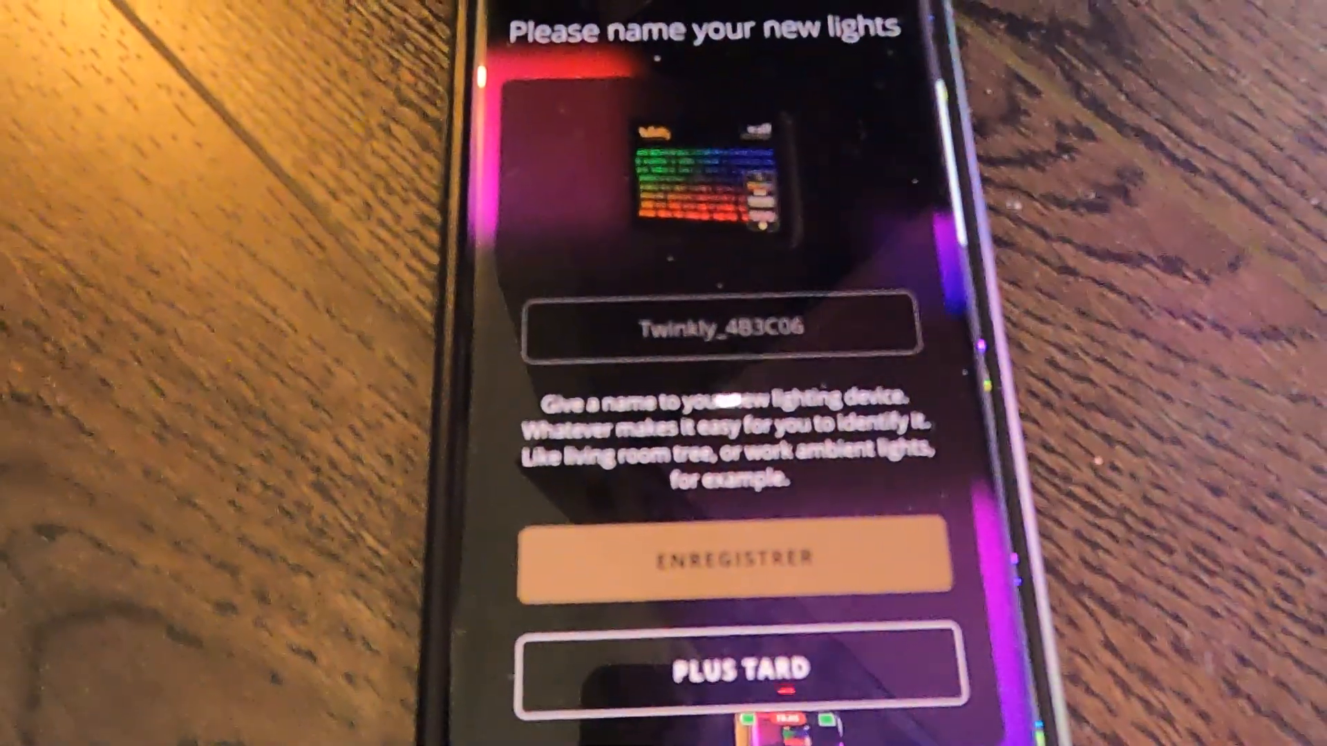
pyautogui.click(728, 558)
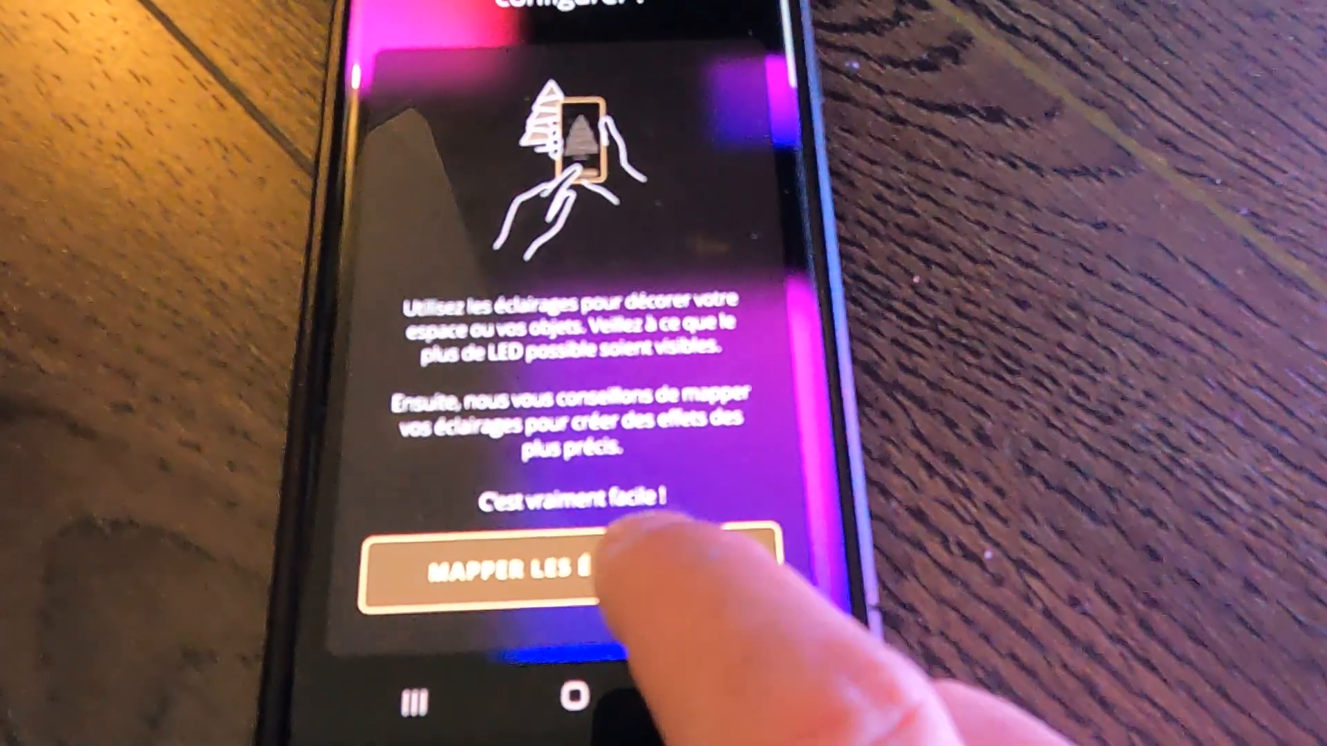
# - Begin mapping the lights and continue past the preparation tips to the device details
pyautogui.click(575, 575)
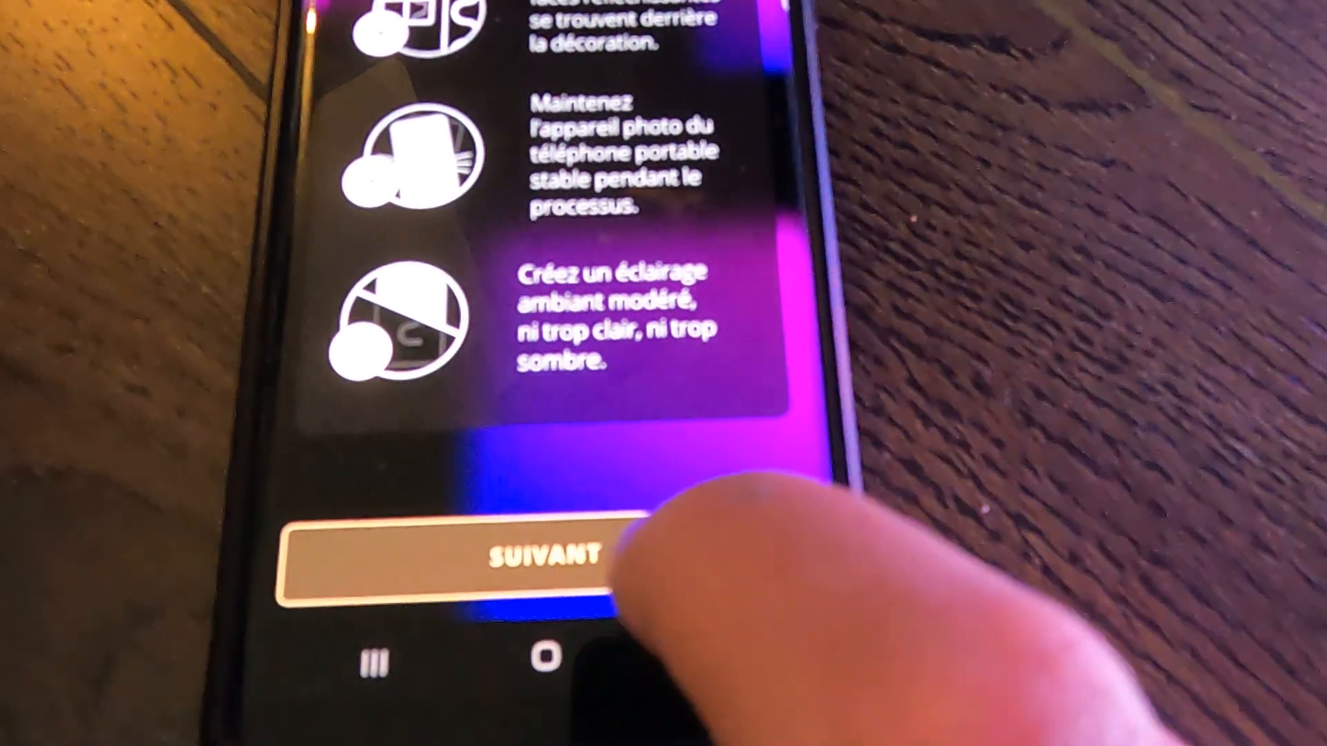
pyautogui.click(546, 558)
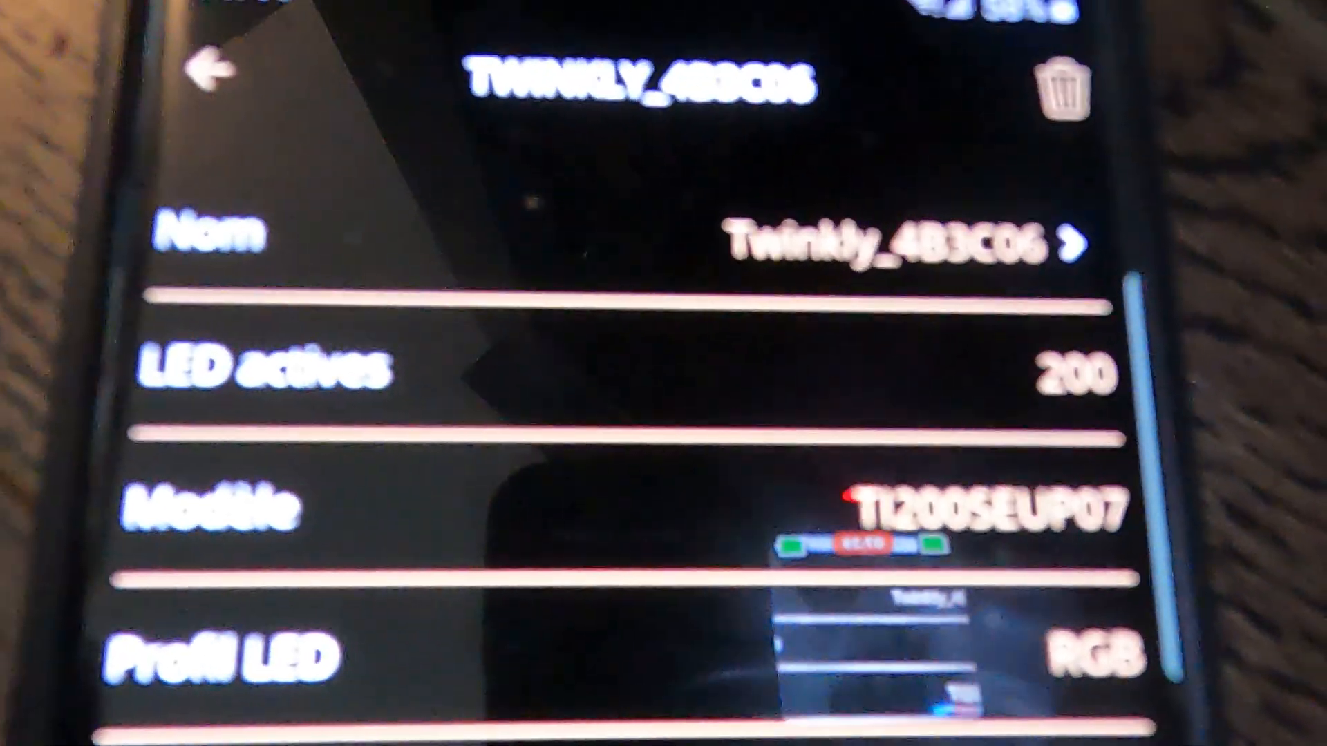
# - Scroll the device details to see 200 active LEDs, model TI200SEUP07 and RGB profile
pyautogui.scroll(-3)
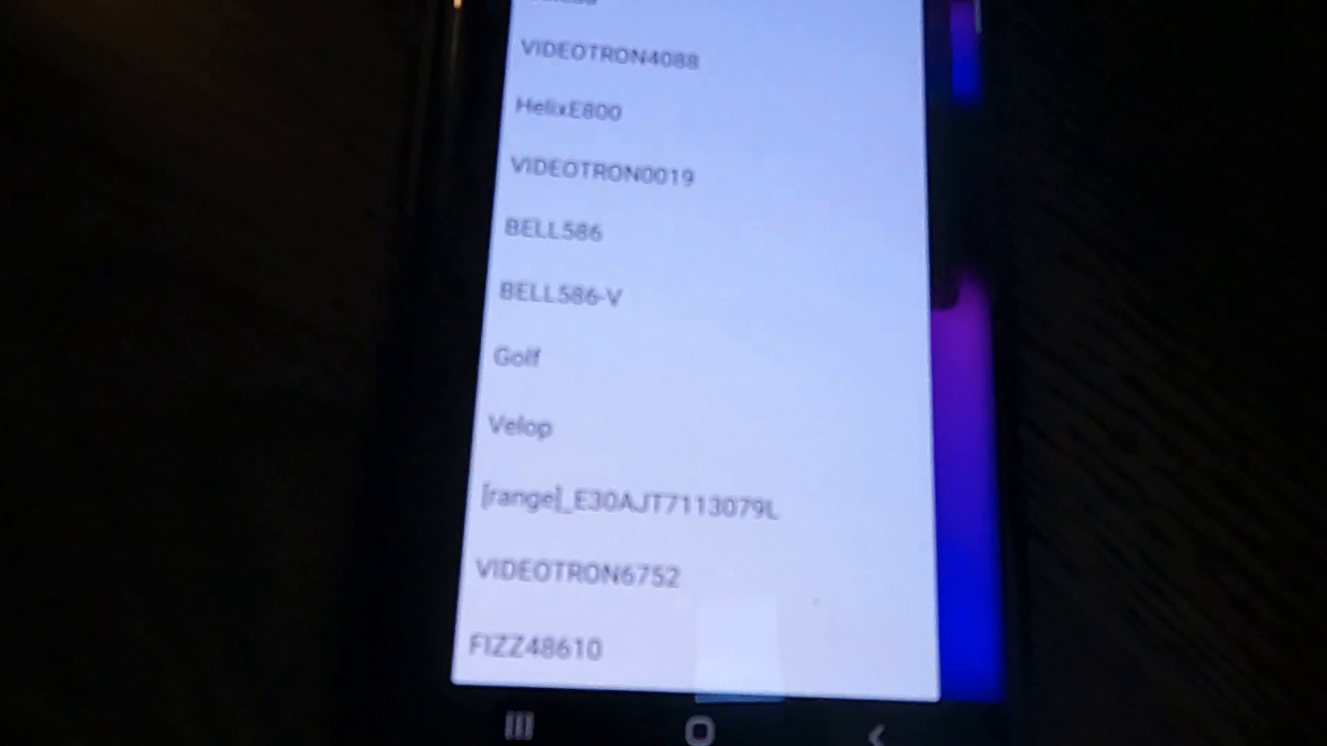
# - Scroll through the nearby Wi-Fi networks and choose one to join
pyautogui.scroll(-3)
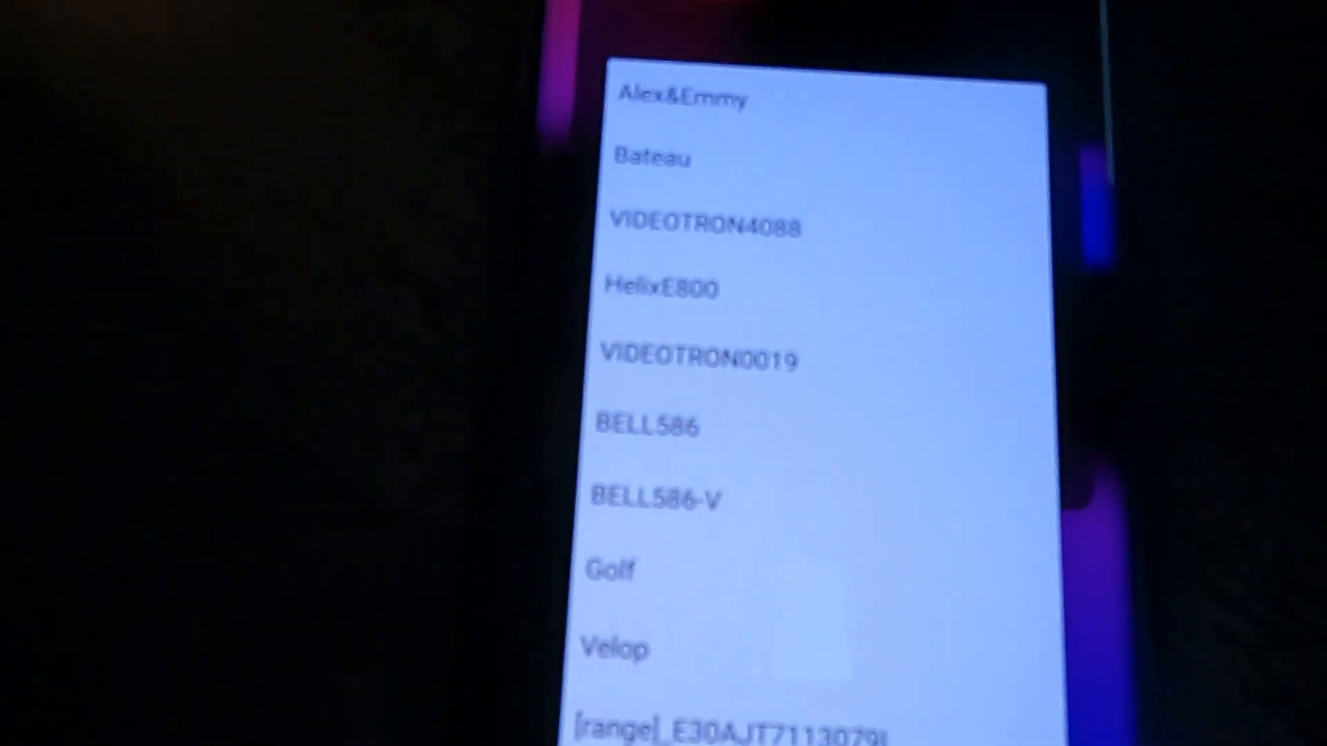
pyautogui.scroll(-3)
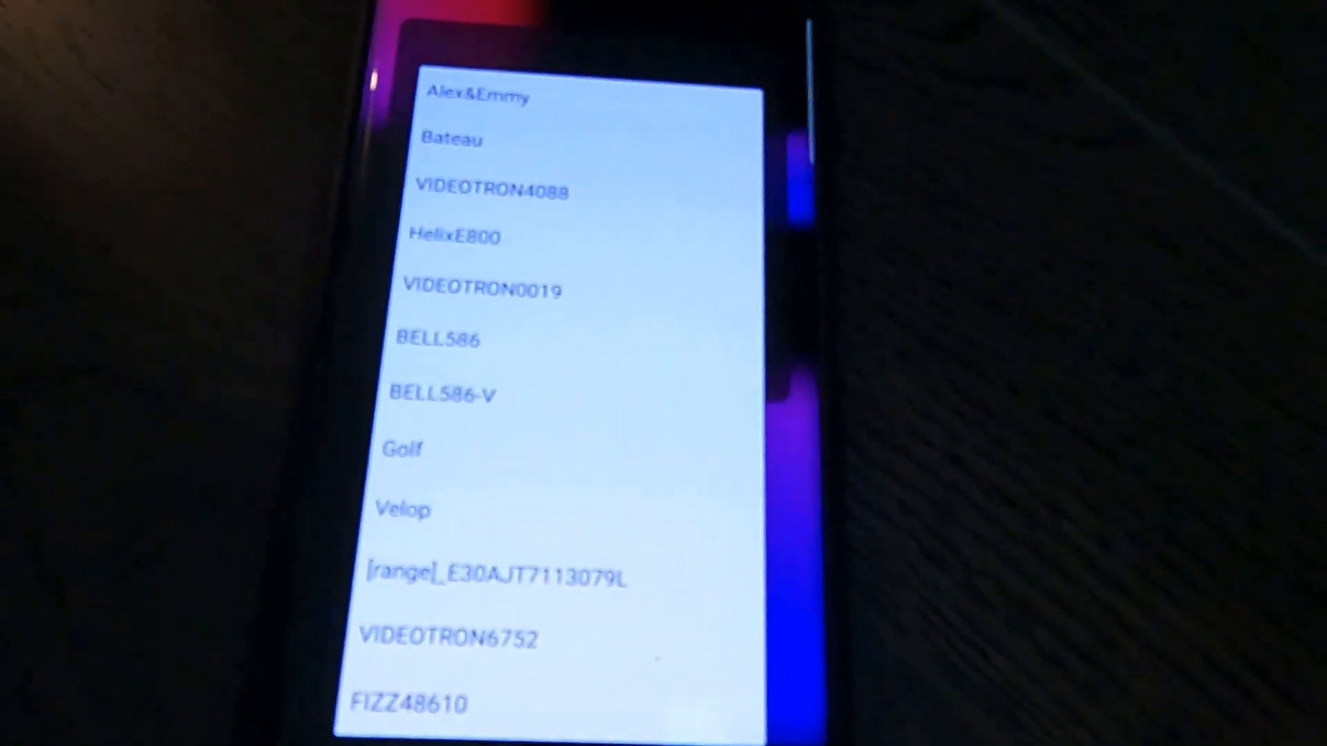
pyautogui.click(454, 139)
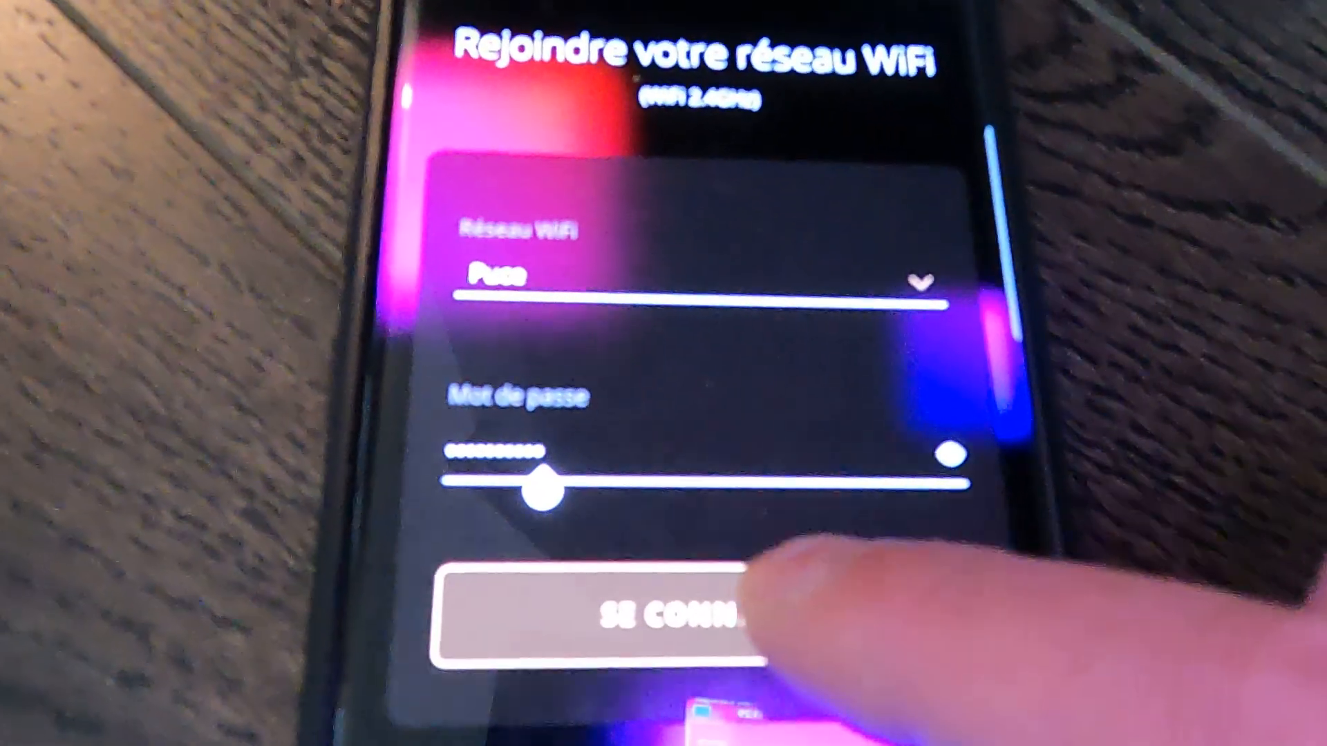
# - Connect the lights to the chosen network via SE CONNECTER so Wi-Fi settings are applied
pyautogui.click(593, 615)
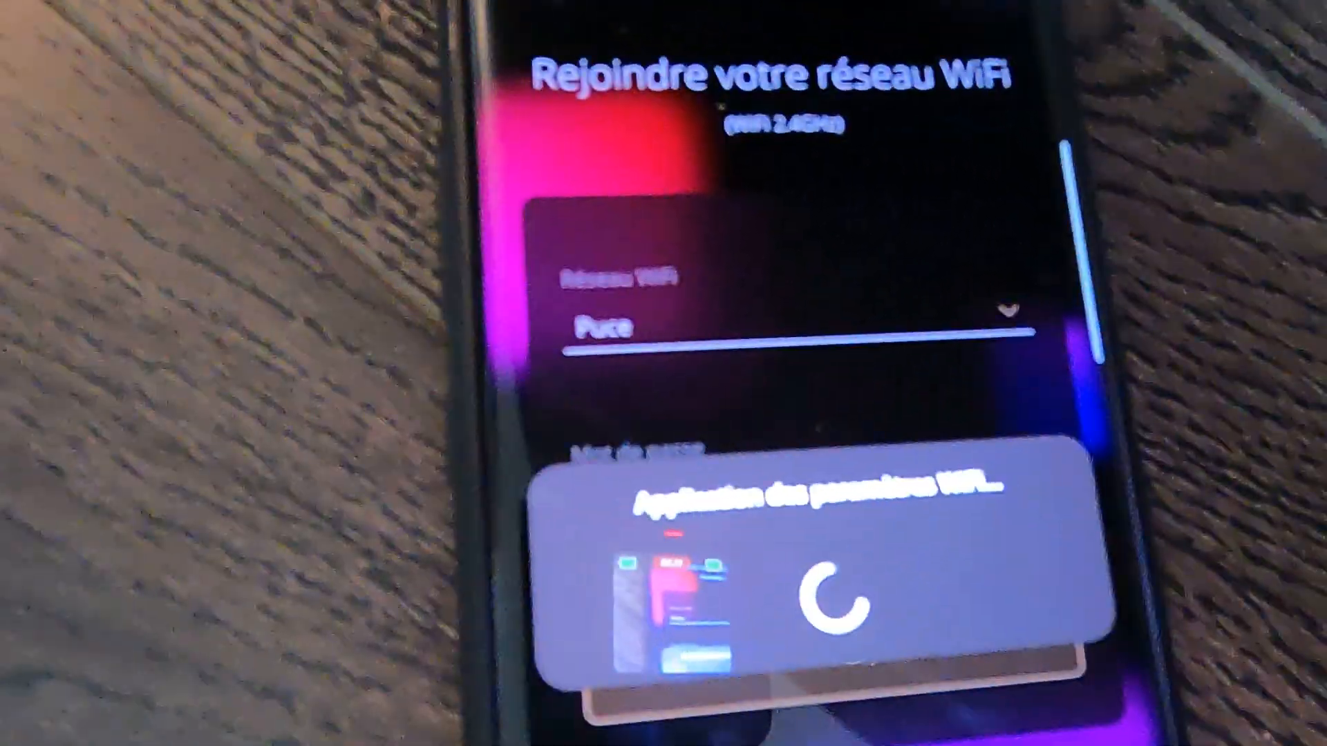